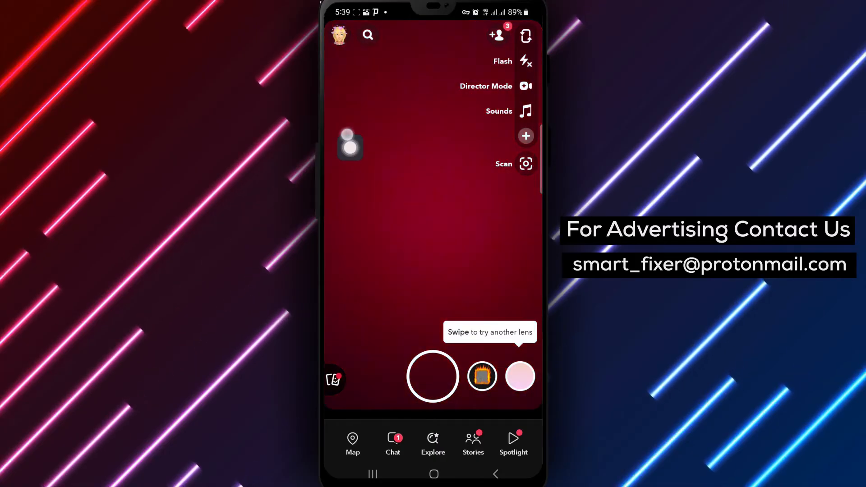
Tap the Bitmoji avatar on the camera screen to reach your profile.
{"action": "left_click", "coordinate": [339, 35]}
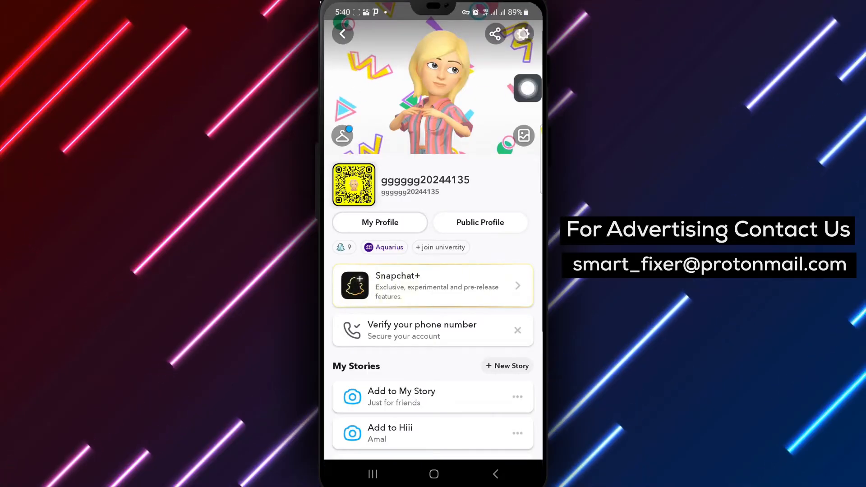
Open Settings via the gear icon on your profile page.
{"action": "left_click", "coordinate": [522, 33]}
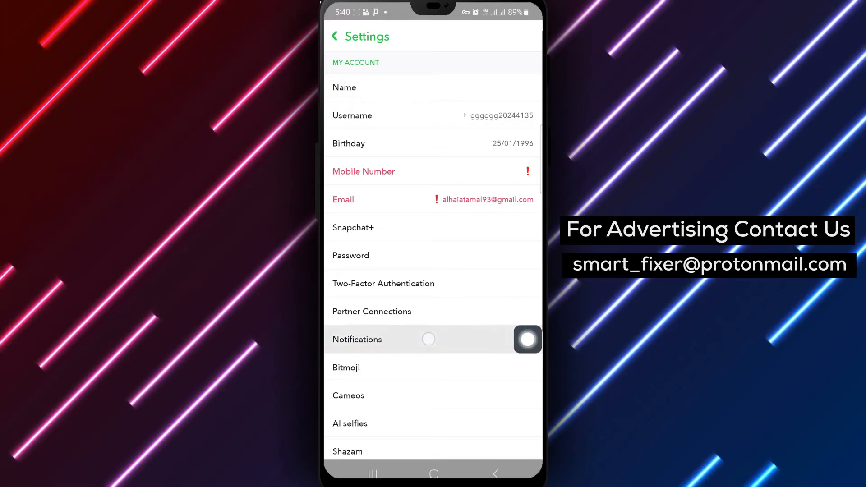
Open Notifications under My Account in Settings.
{"action": "left_click", "coordinate": [357, 339]}
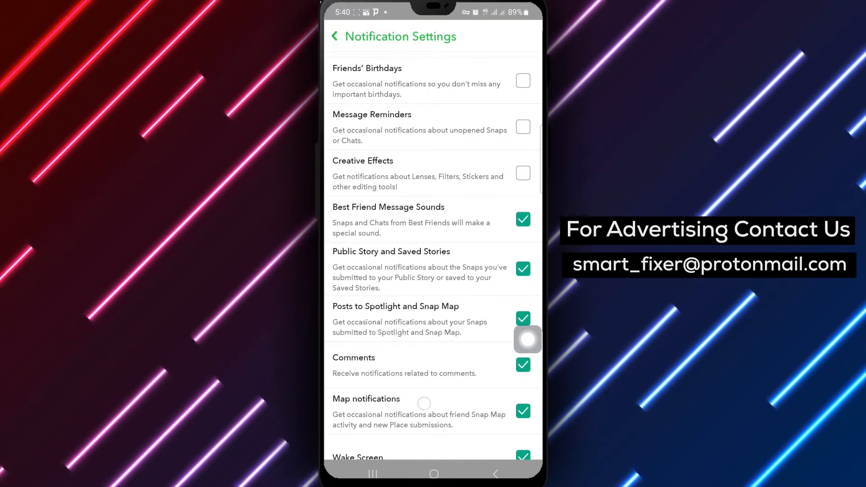
Uncheck the Public Story and Saved Stories notification checkbox.
{"action": "scroll", "scroll_direction": "down", "scroll_amount": 3}
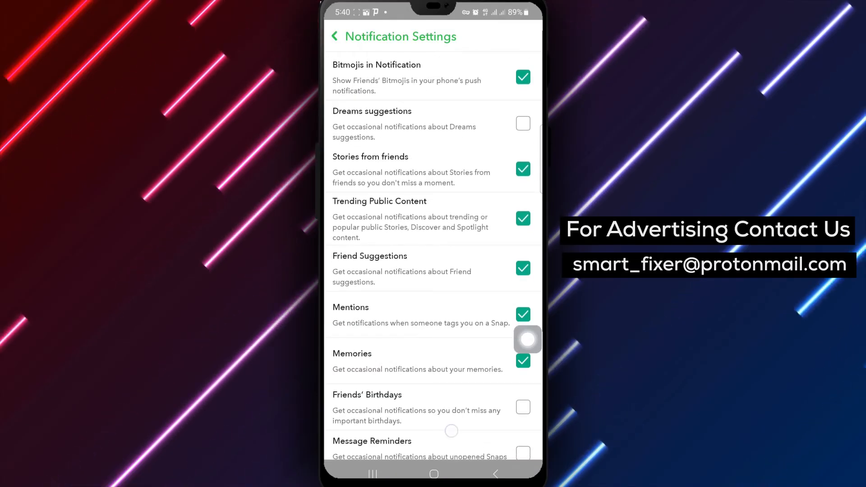
{"action": "scroll", "scroll_direction": "down", "scroll_amount": 3}
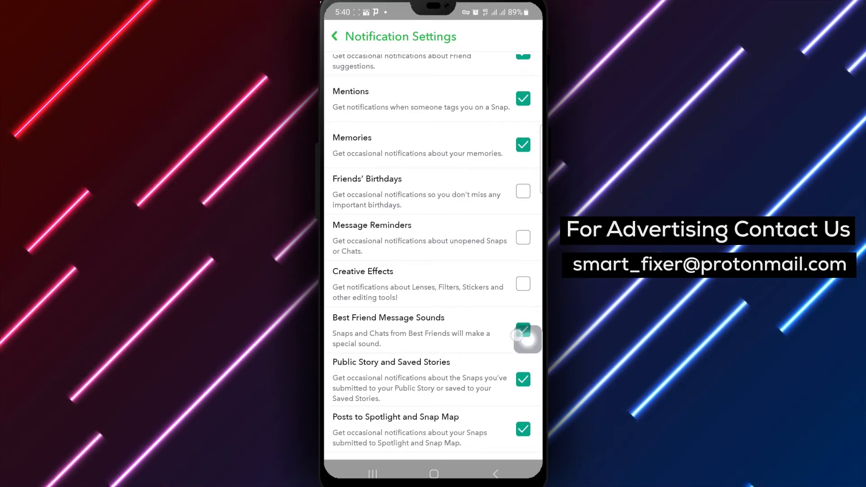
{"action": "left_click", "coordinate": [522, 379]}
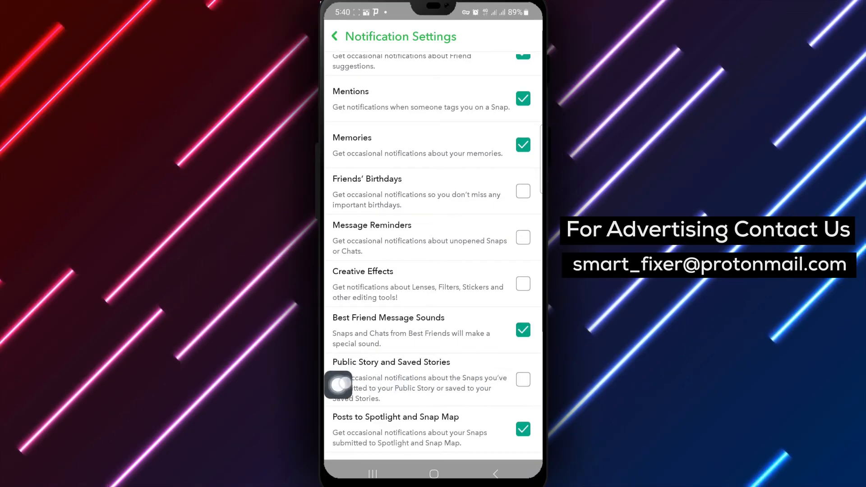